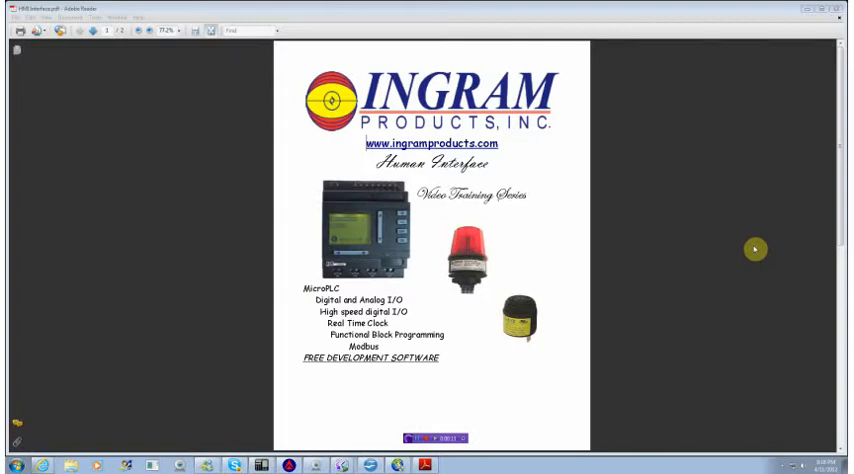
mouse_move(499, 179)
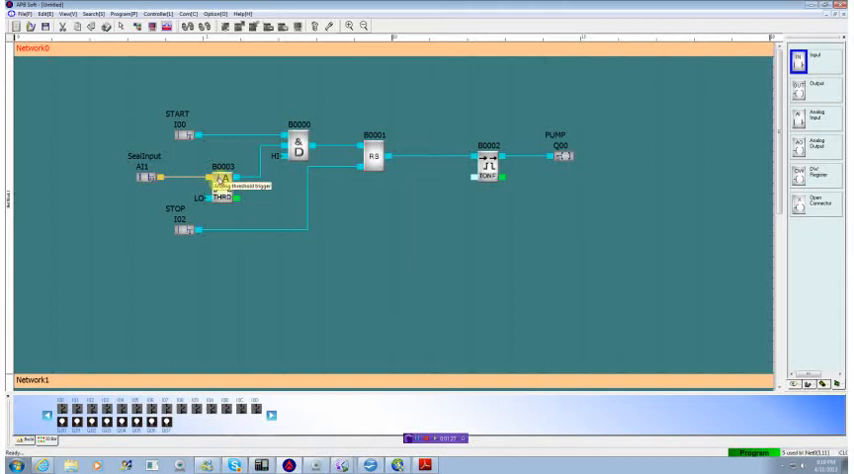
Step: Select the analog threshold trigger and switch STOP input I2 on in simulation
click(271, 221)
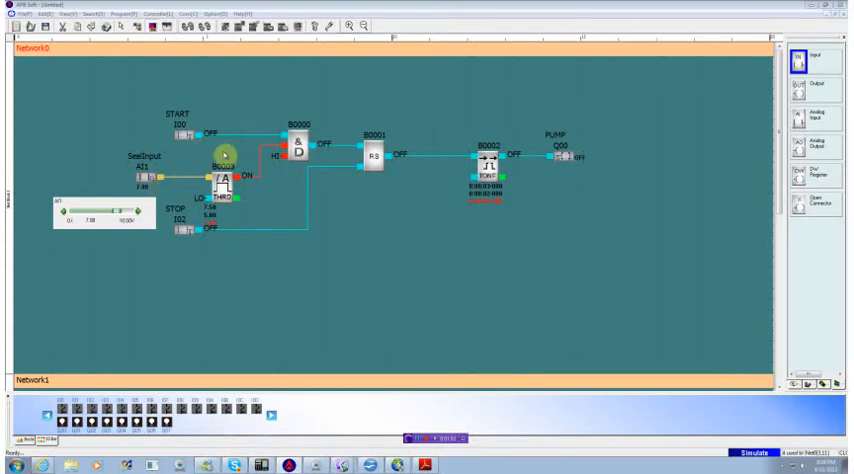
click(187, 135)
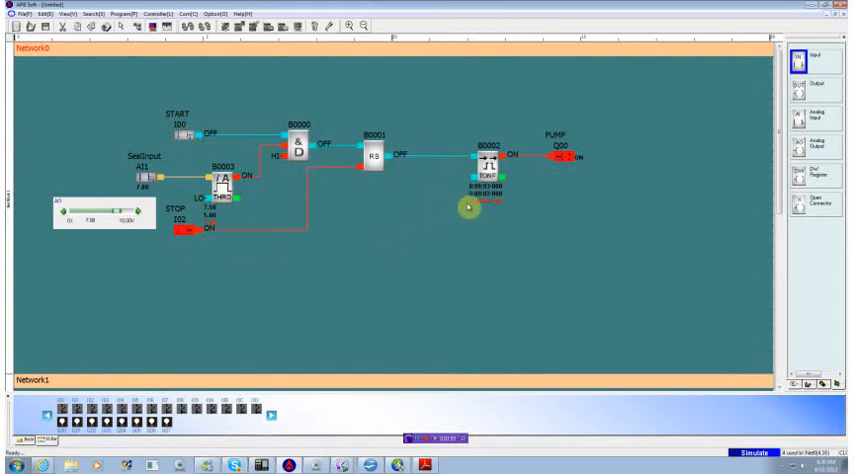
click(181, 237)
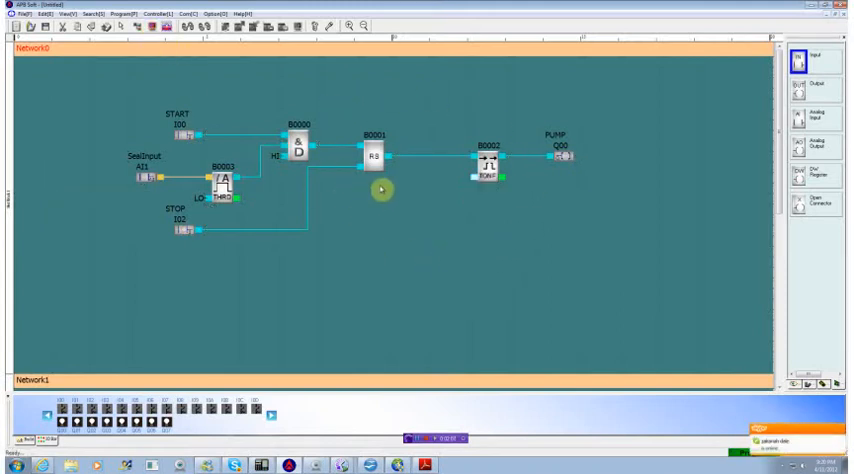
mouse_move(452, 253)
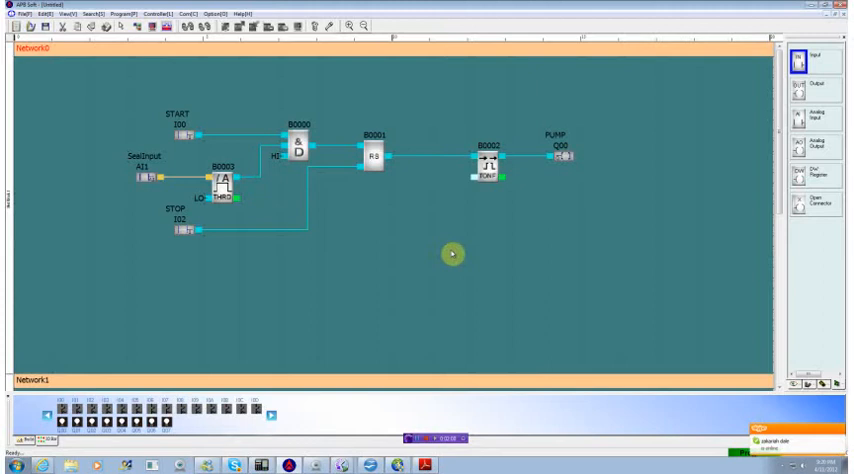
mouse_move(645, 289)
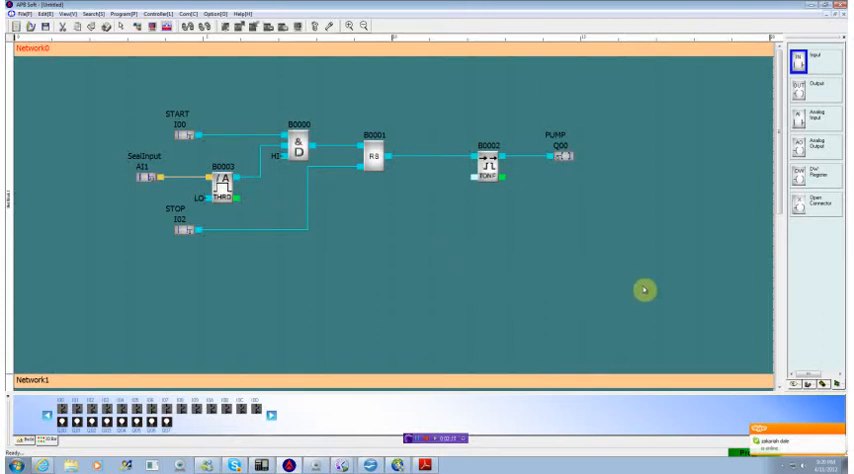
Step: Scroll the function block palette down to reach the SLCD block
scroll(down, 3)
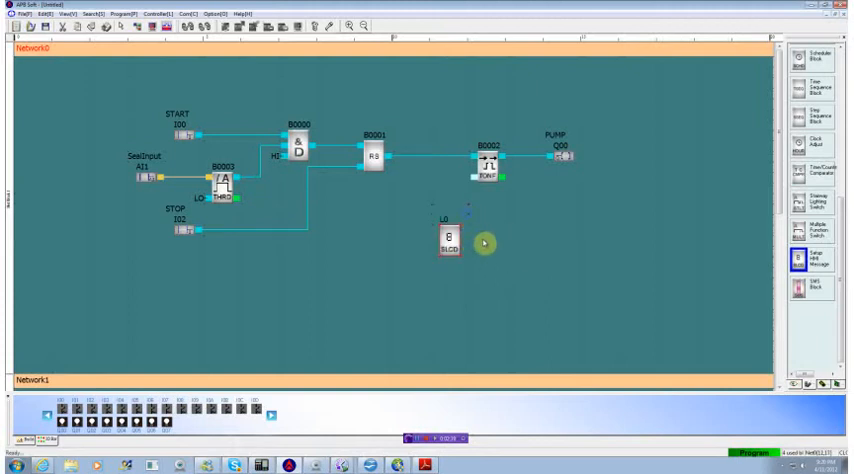
Step: Open the L0 SLCD block's LCD editor and keep the screen as a Normal page
right_click(466, 243)
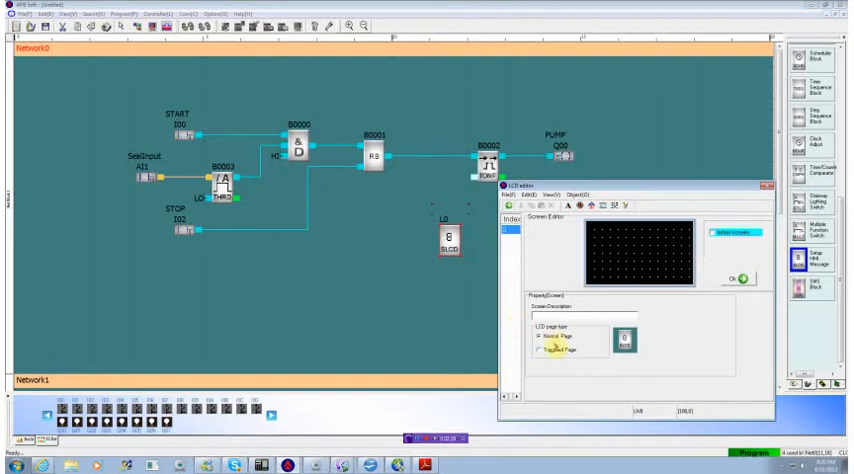
click(545, 348)
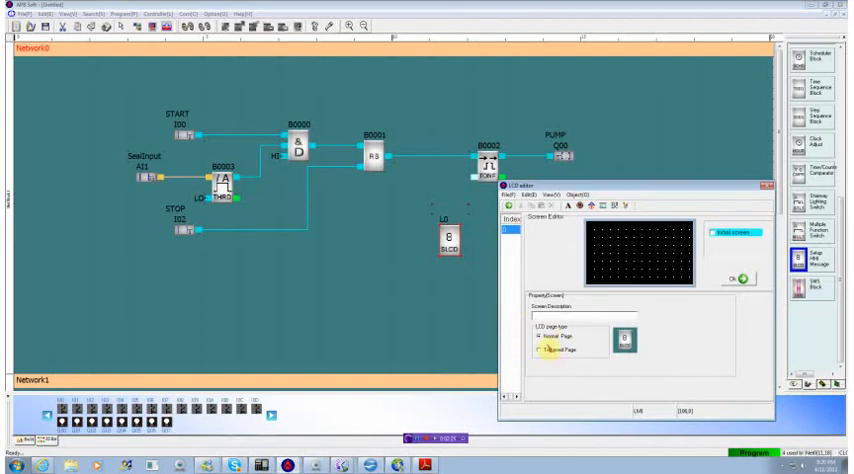
click(537, 335)
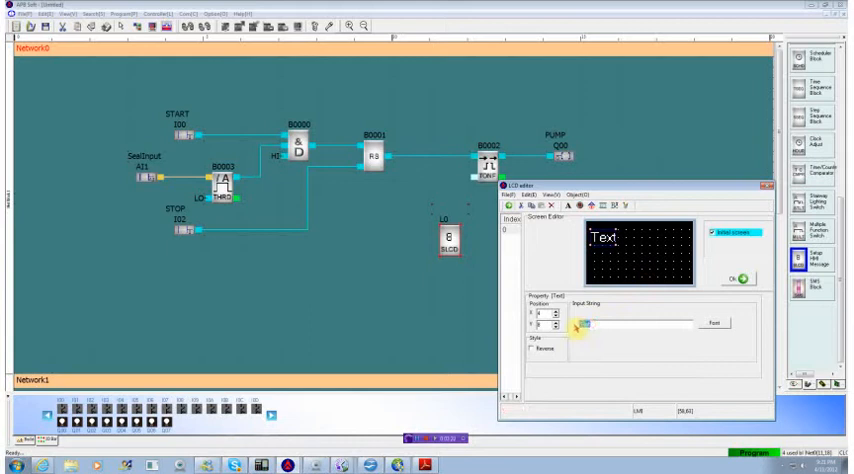
Step: Type the 'Pump On' and 'Seal Level' labels on the initial HMI screen
text(Pump On)
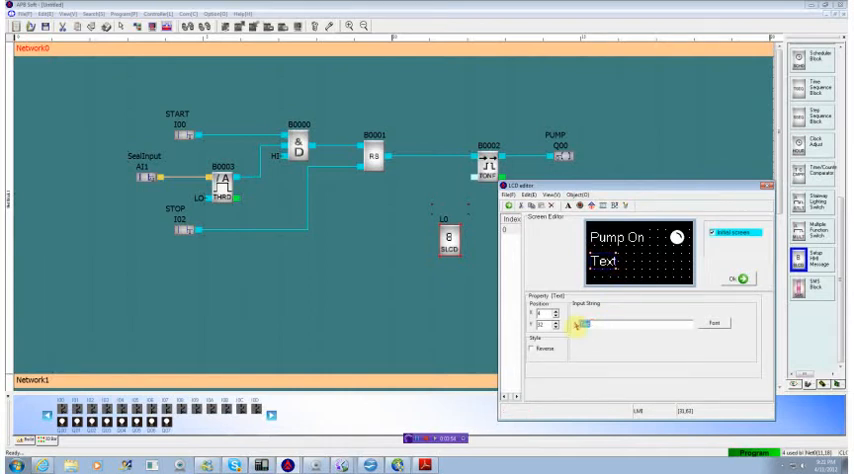
text(Seal)
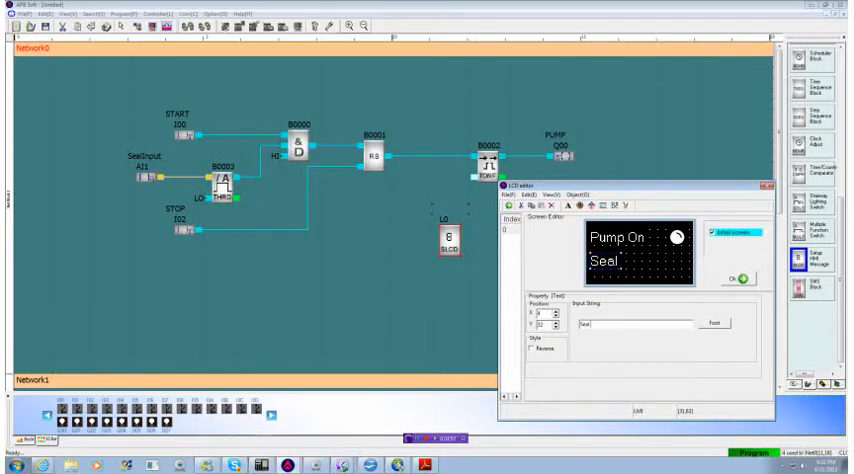
text(Level)
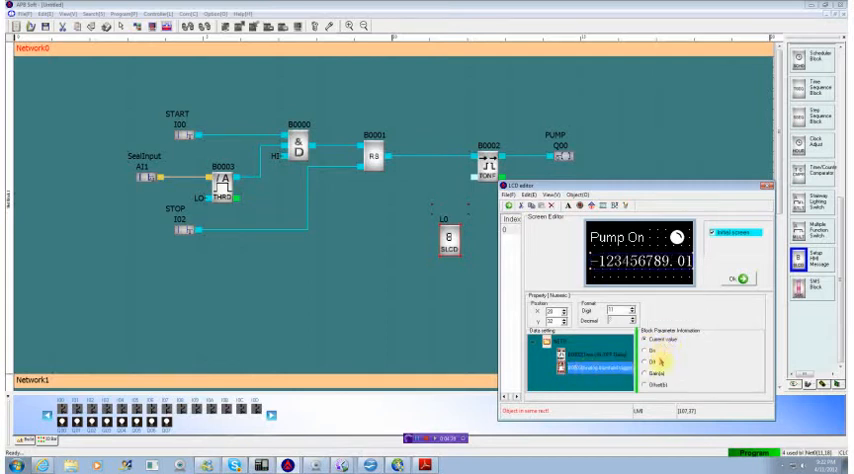
Step: Choose the threshold block B0003 value for the numeric item to display
click(649, 383)
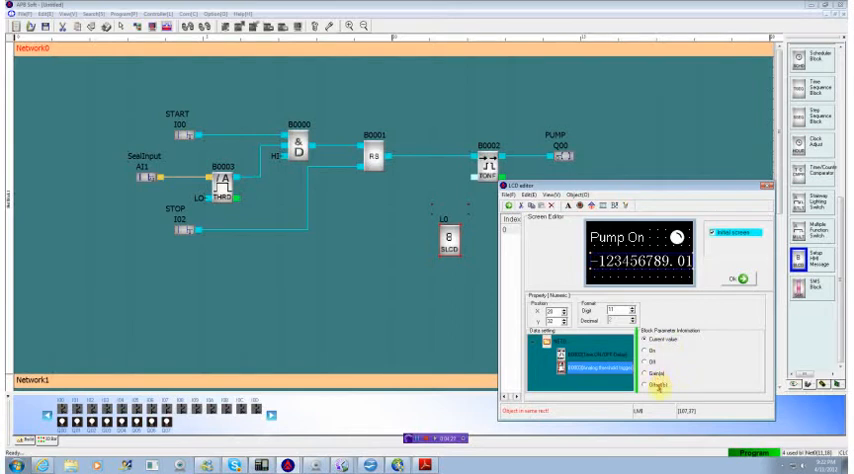
mouse_move(689, 374)
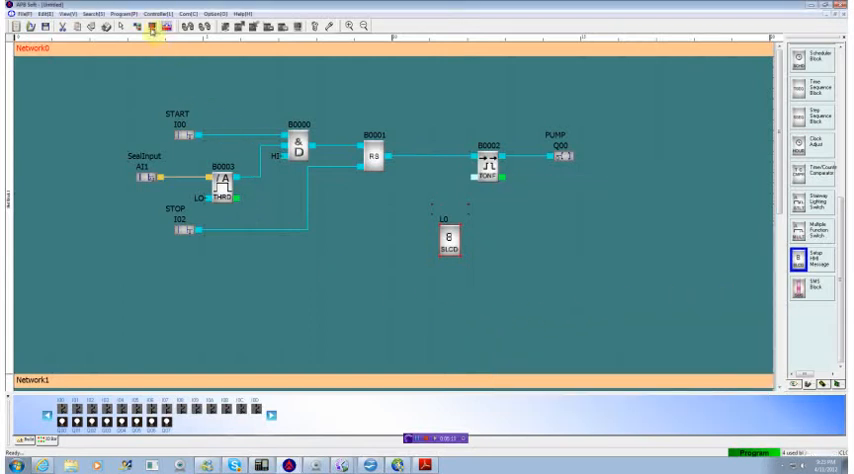
click(150, 29)
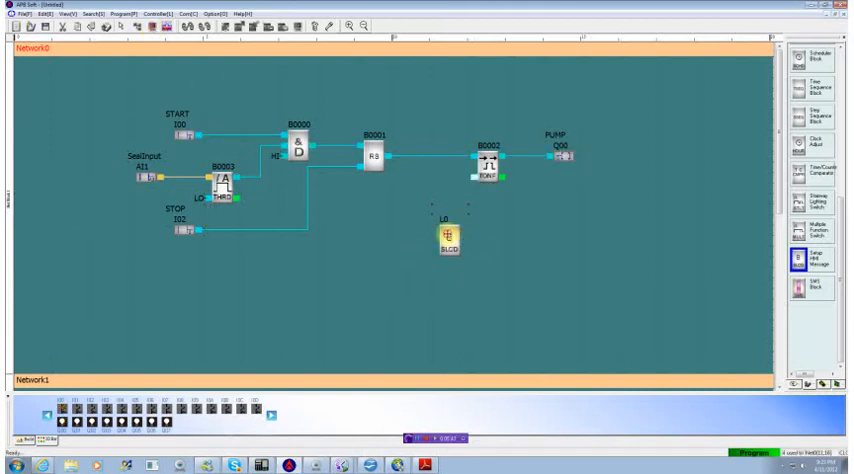
Step: Move HMI block L0 lower right and label the new input I03 ThermalOverload
drag(448, 240, 563, 218)
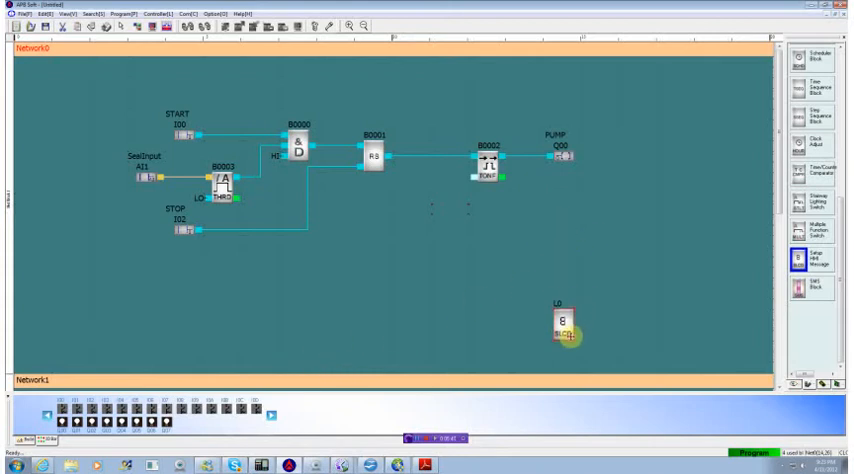
mouse_move(385, 303)
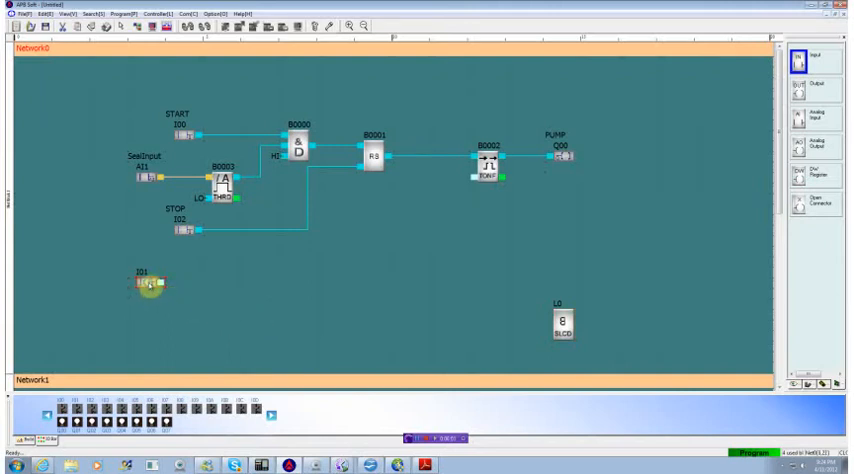
right_click(140, 285)
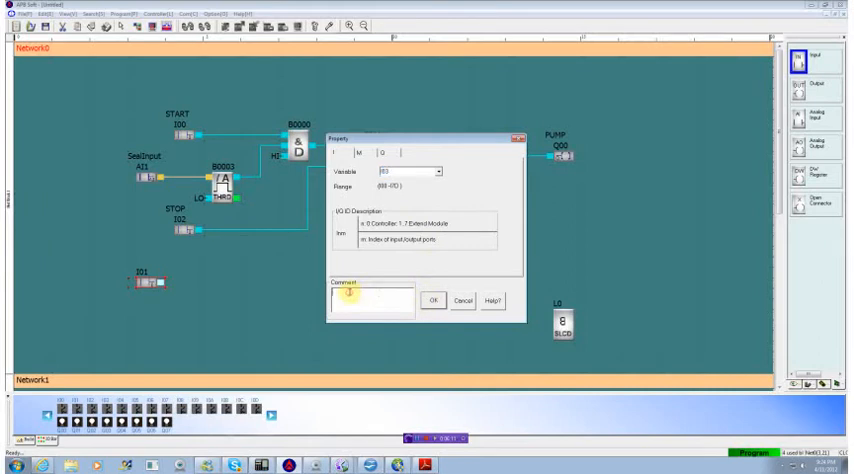
text(ThermalOverload)
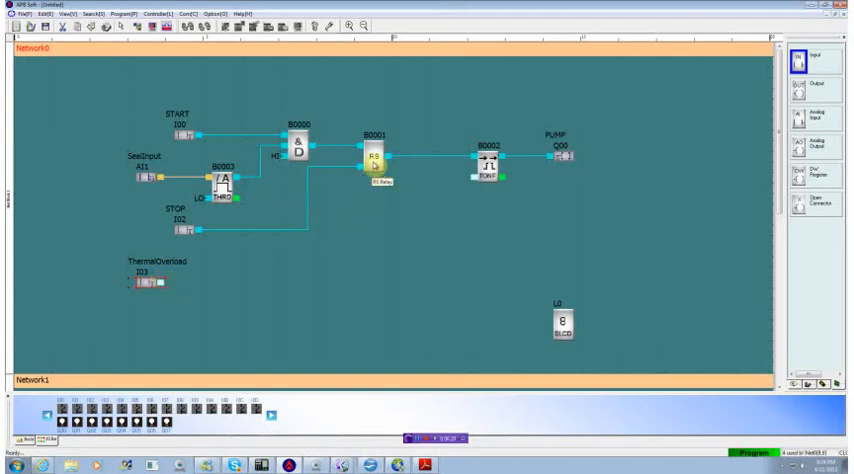
mouse_move(486, 170)
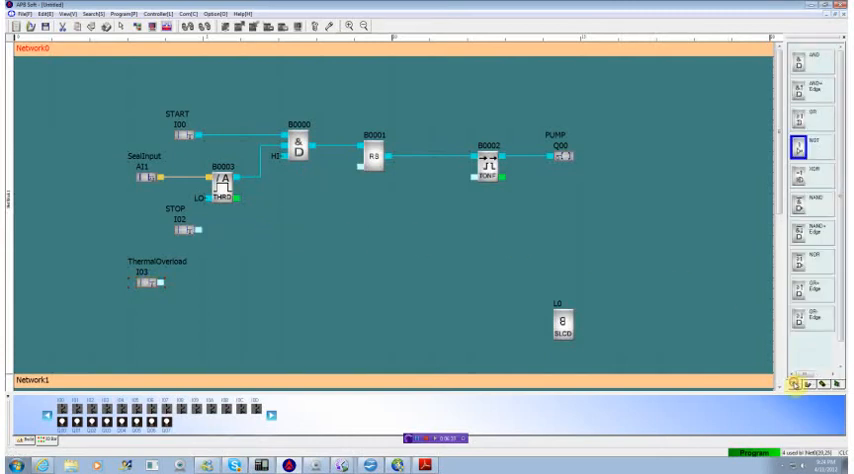
Step: Place a logic gate from the logic palette onto the pump network
click(797, 150)
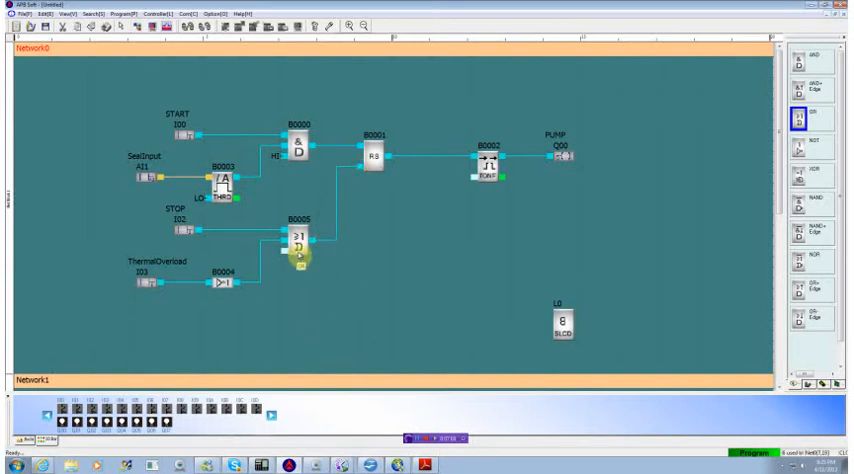
Step: Set OR block B0005 to three inputs with Input 3 constant, then simulate
right_click(295, 235)
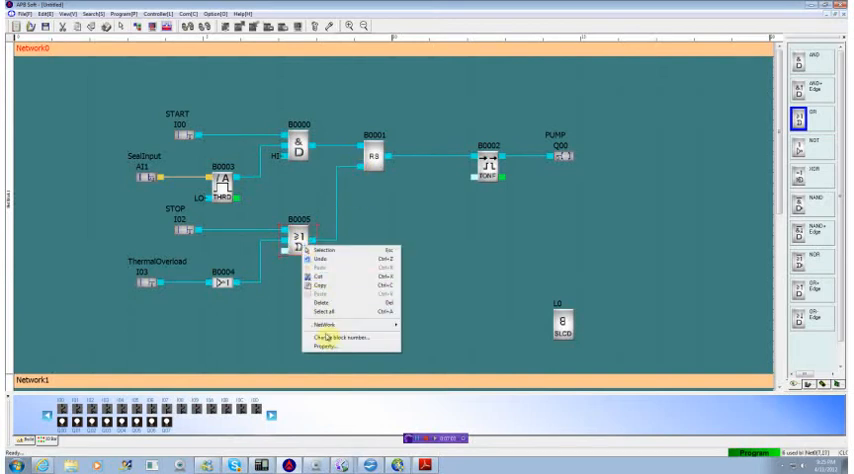
click(322, 354)
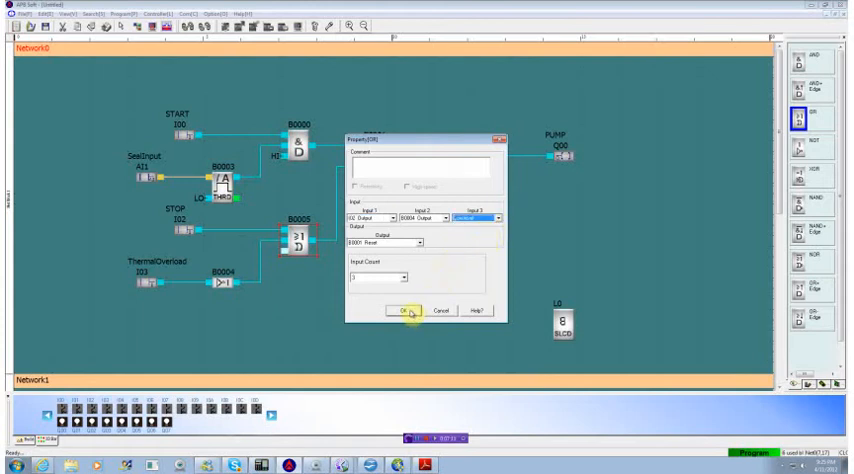
click(398, 313)
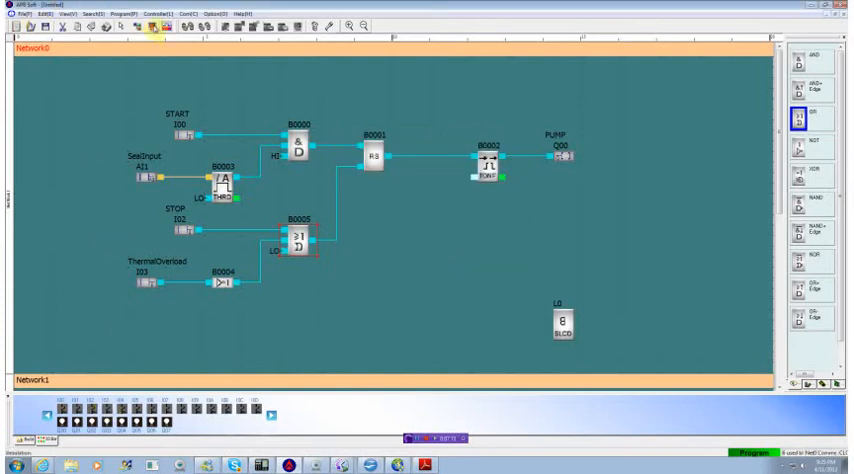
click(175, 35)
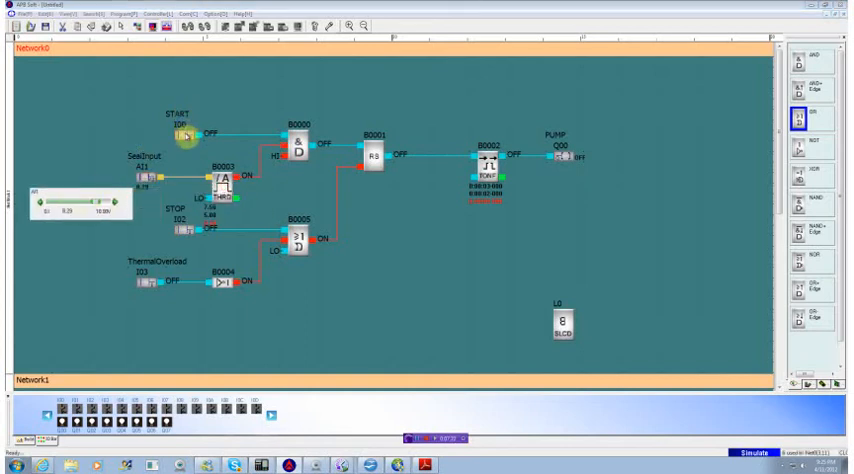
Step: Switch the I00 START input on in simulation with seal level at 8.29
click(185, 135)
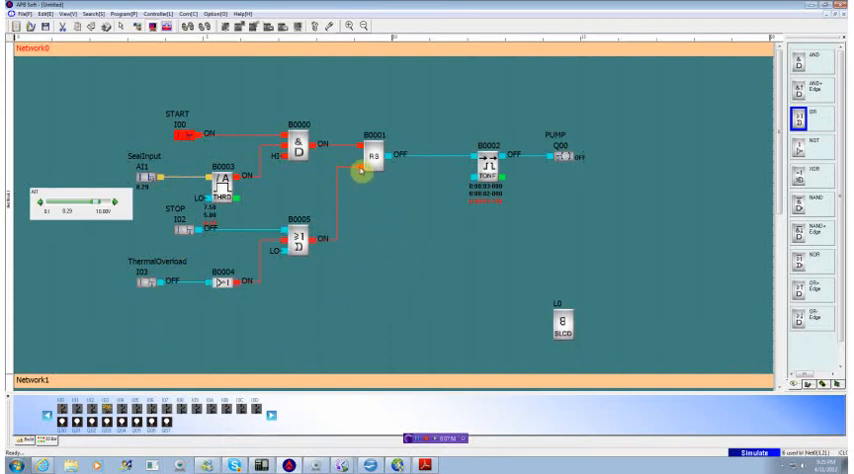
mouse_move(497, 208)
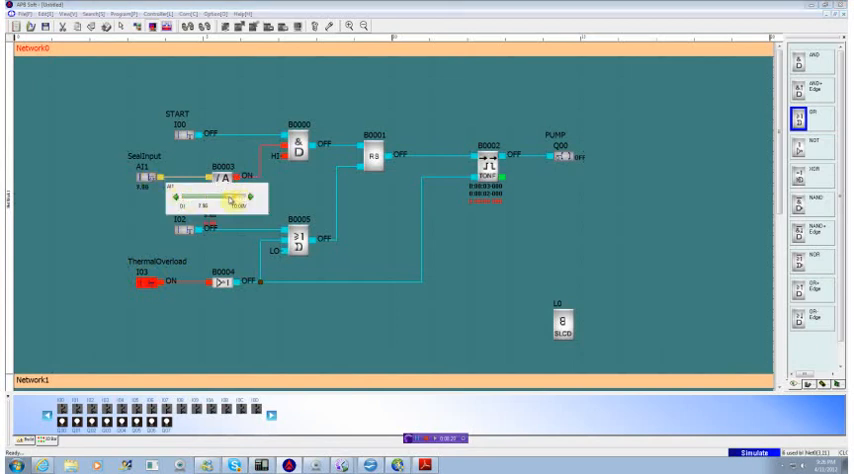
Step: Toggle the I00 START input off and back on in simulation
click(185, 140)
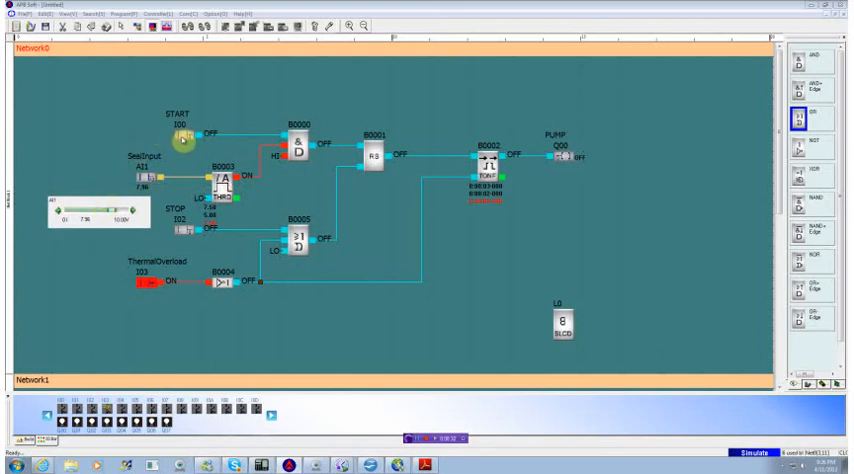
click(184, 134)
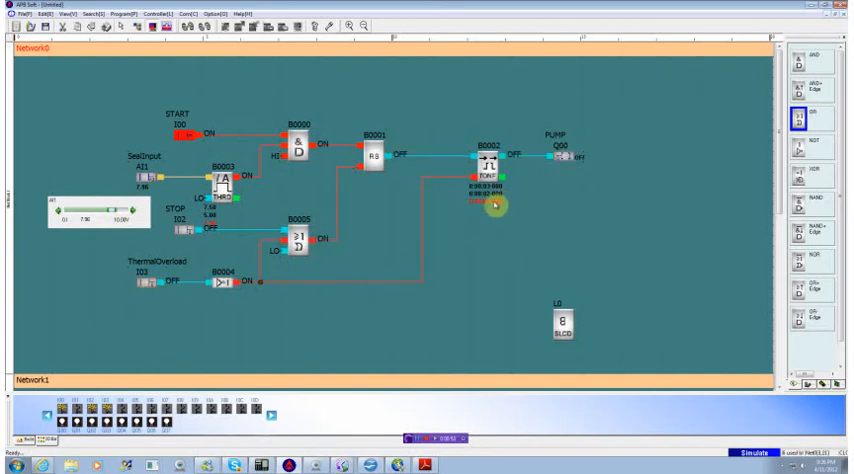
mouse_move(150, 105)
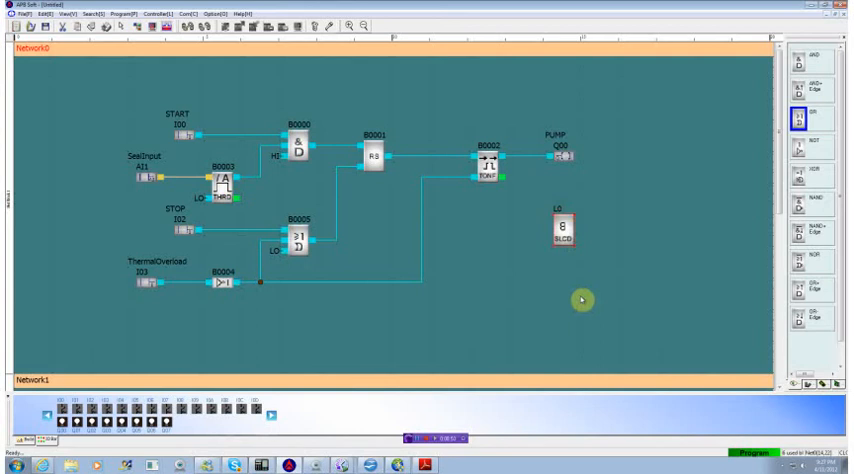
Step: Place the AlarmLight output on Q01 and the Siren output on Q02
click(799, 262)
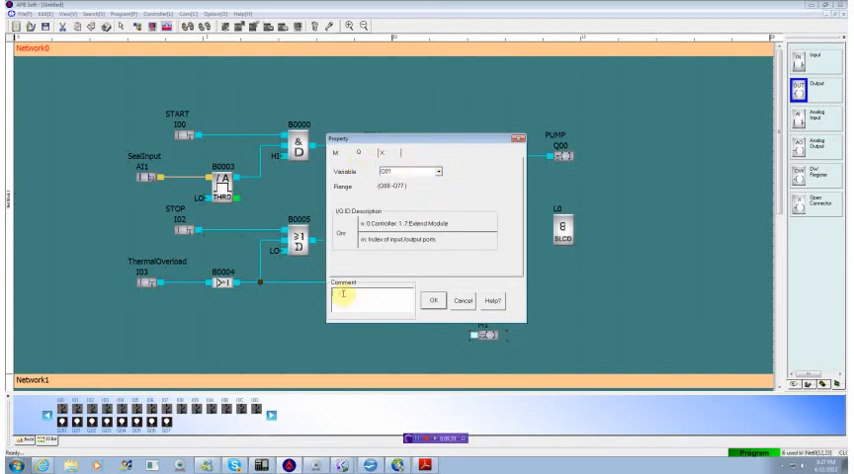
text(Alarm)
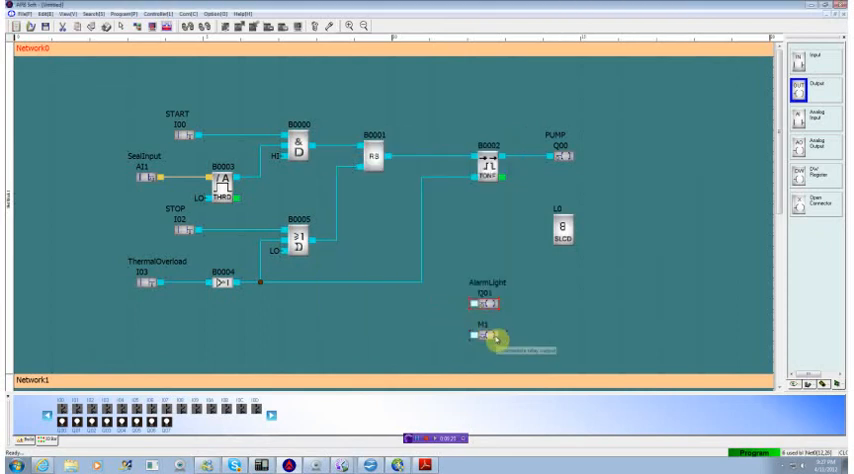
right_click(480, 333)
text(Sire)
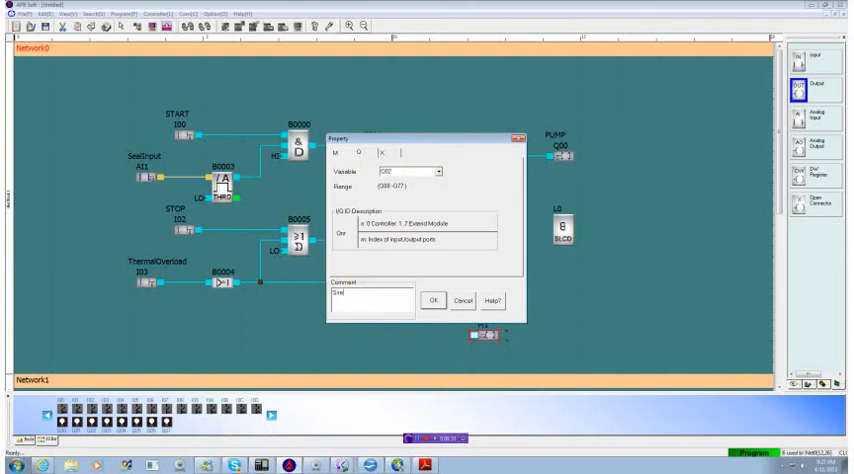
click(409, 301)
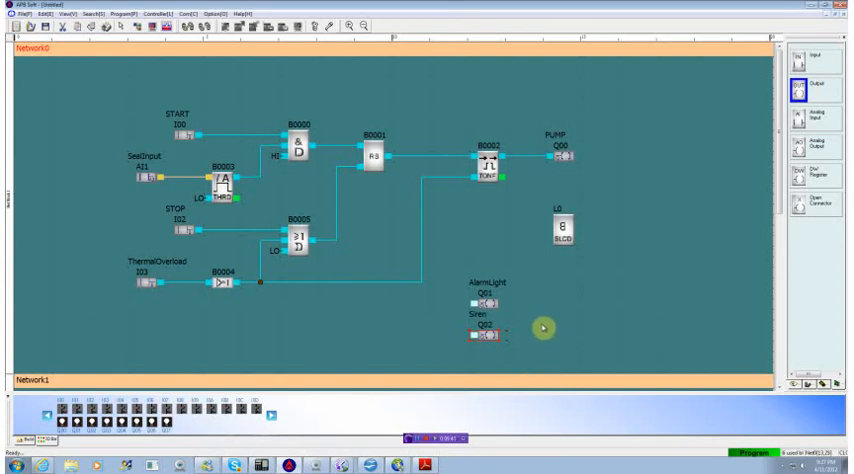
mouse_move(490, 310)
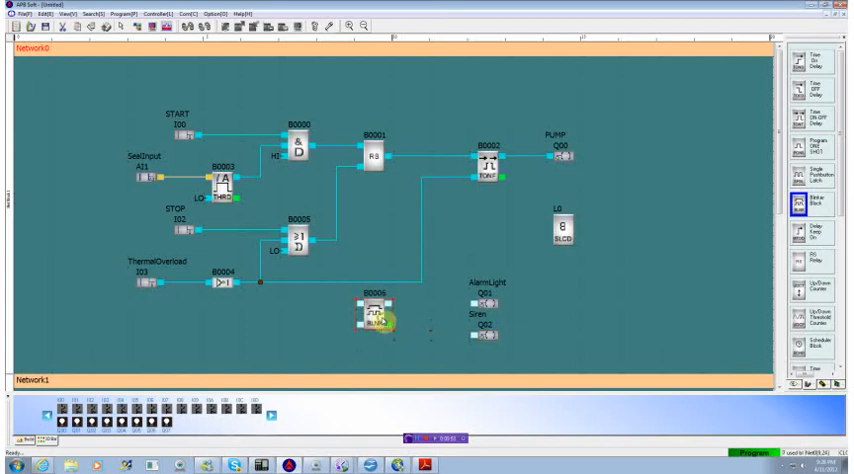
Step: Set blinker block B0006 to reset on low level, accepting the special-input prompt
double_click(380, 330)
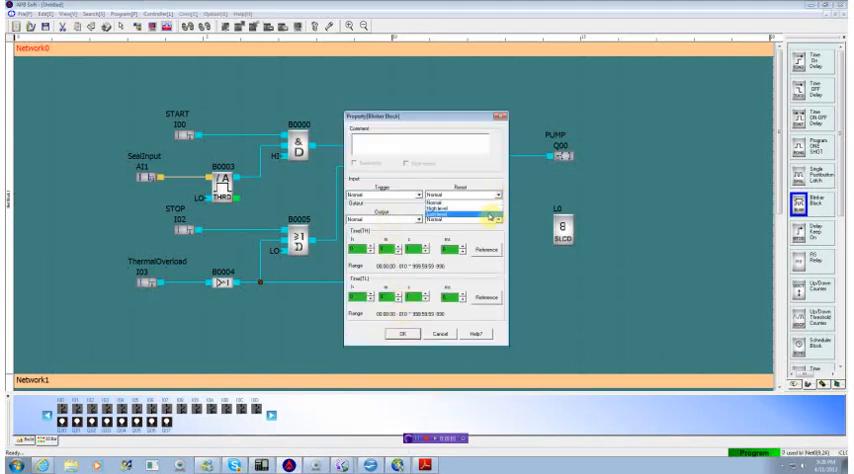
click(455, 205)
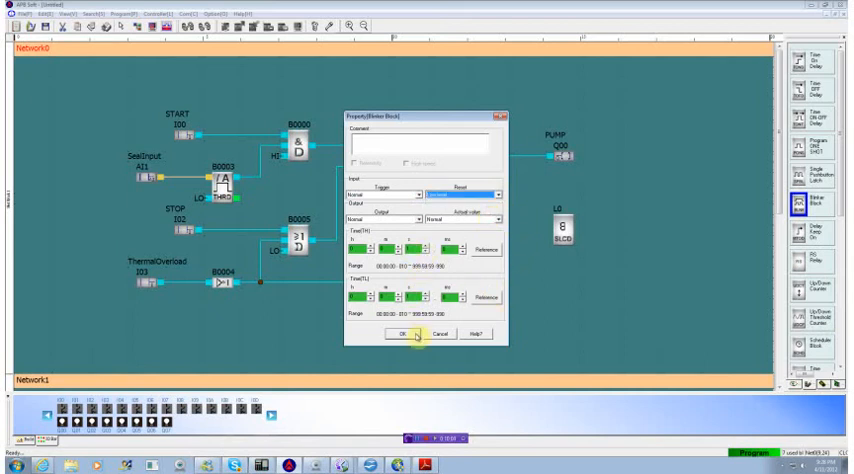
click(463, 186)
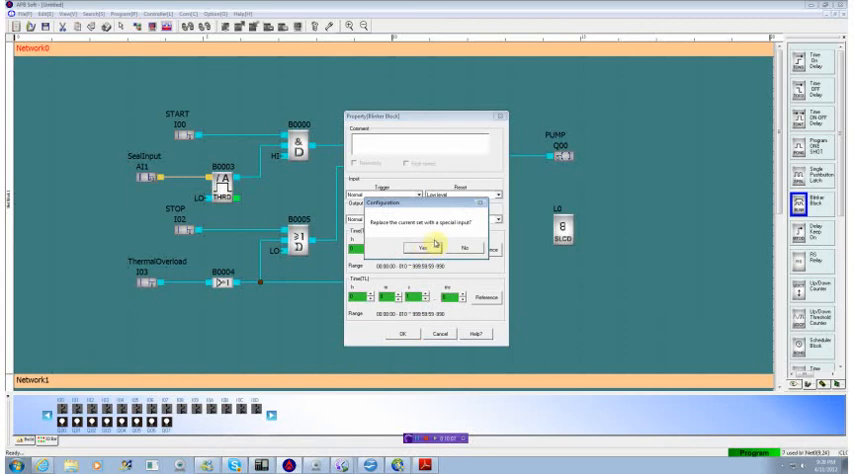
click(414, 245)
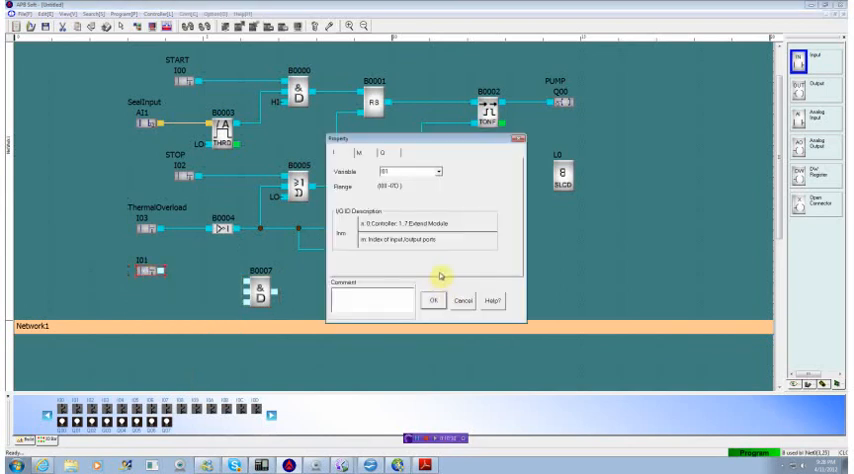
Step: Assign the new input to I04 with the comment Silent, feeding AND block B0007
click(425, 173)
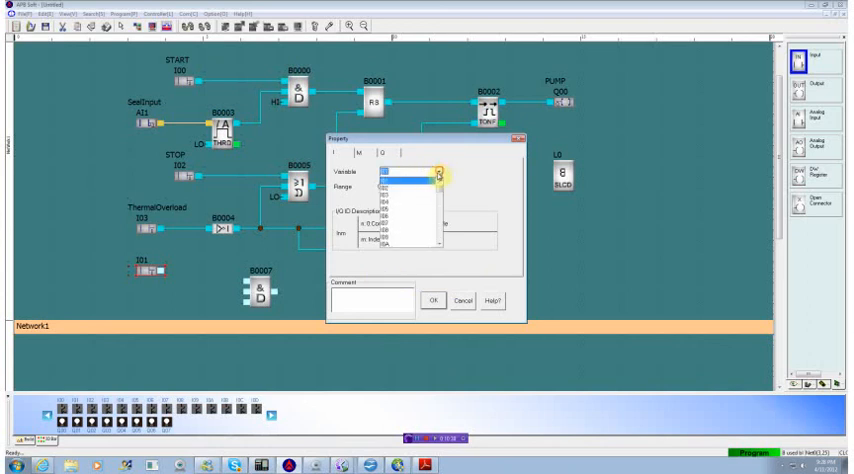
click(399, 171)
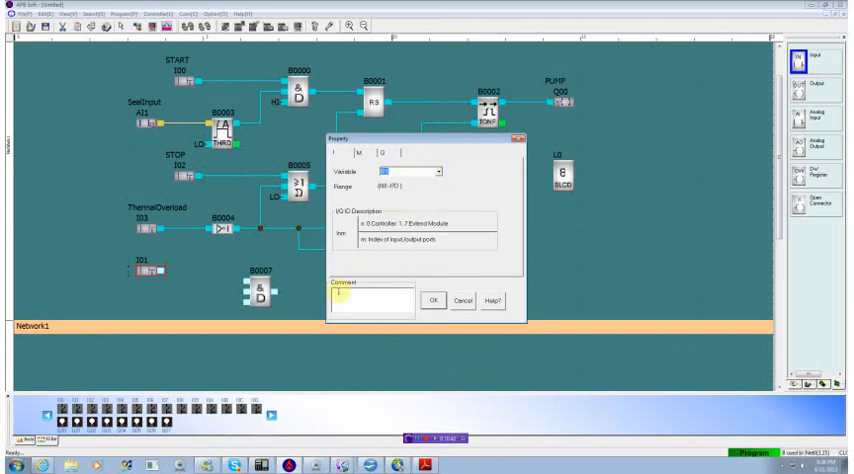
text(I04)
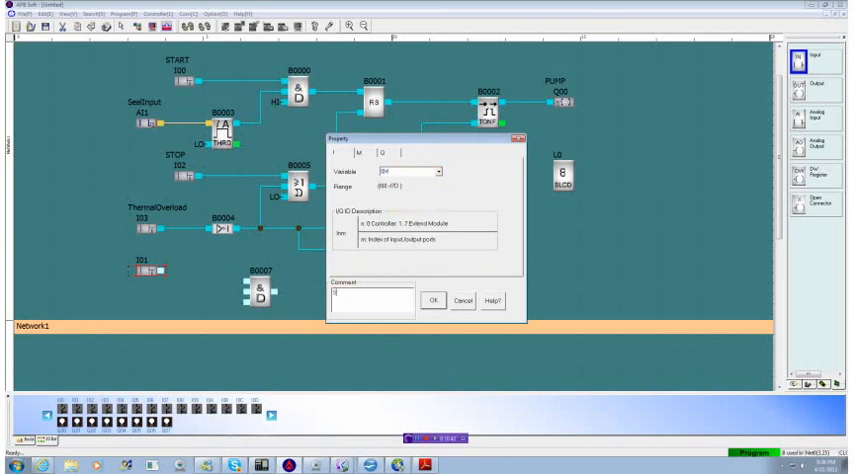
text(54)
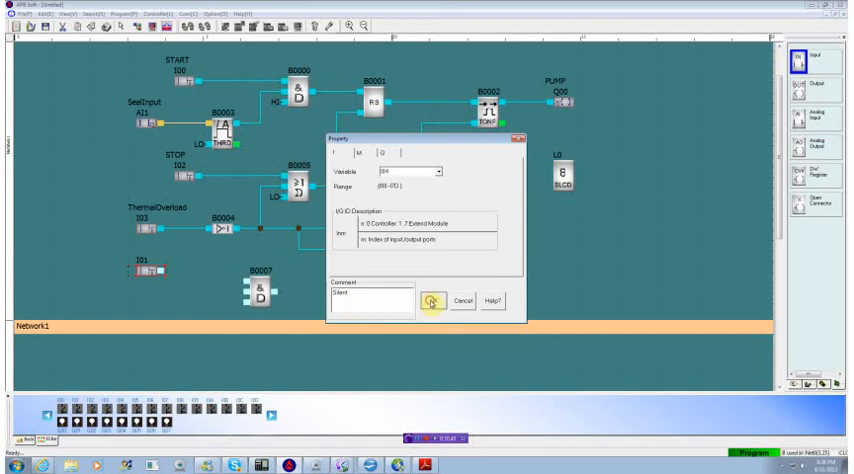
click(432, 301)
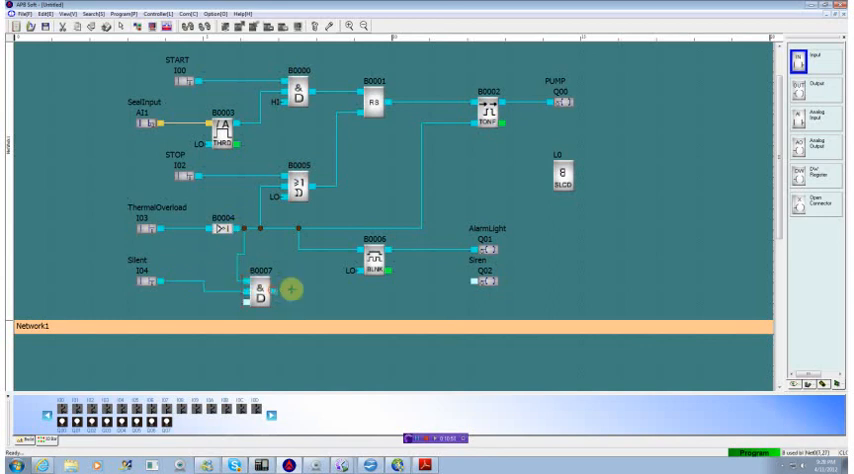
Step: Wire AND block B0007 to Siren Q02 and hold its third input high
drag(288, 289, 478, 289)
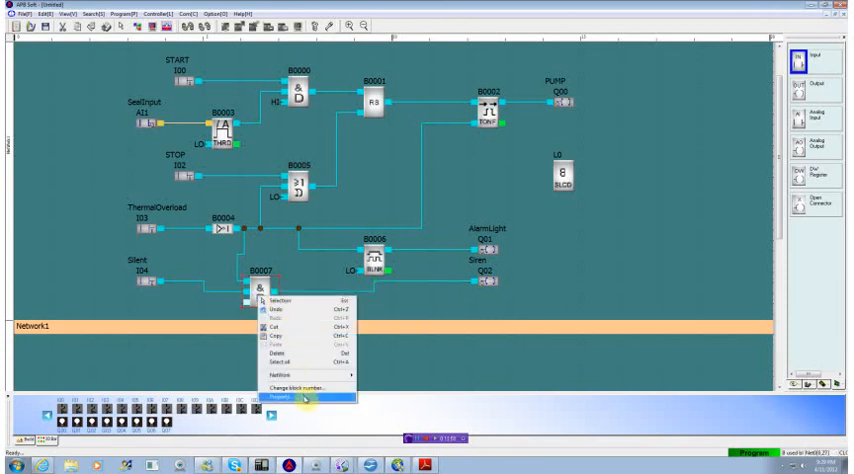
click(290, 398)
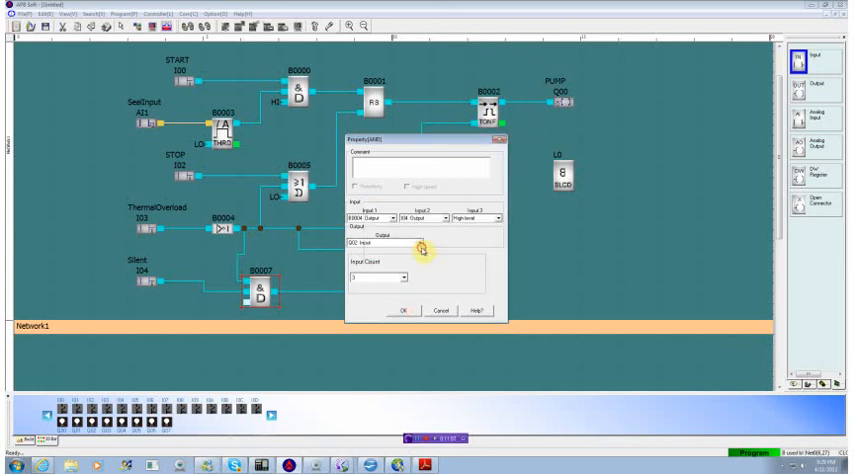
click(404, 310)
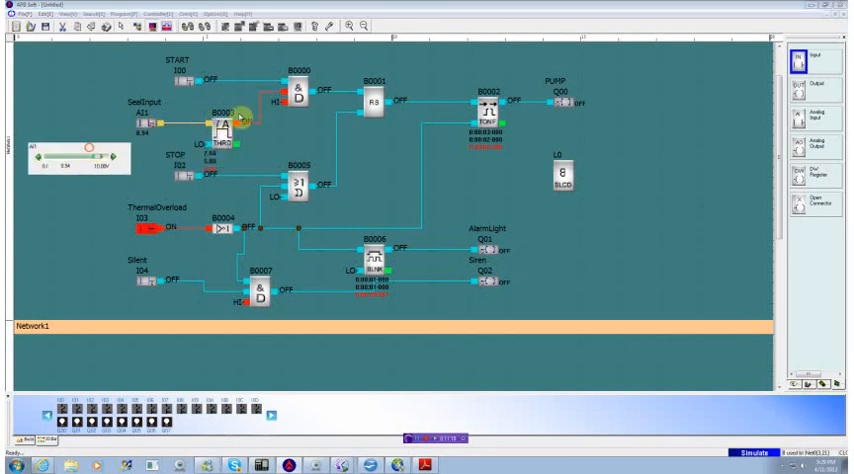
Step: Start simulation and switch on Silent input I04 to drive Siren Q02
click(178, 78)
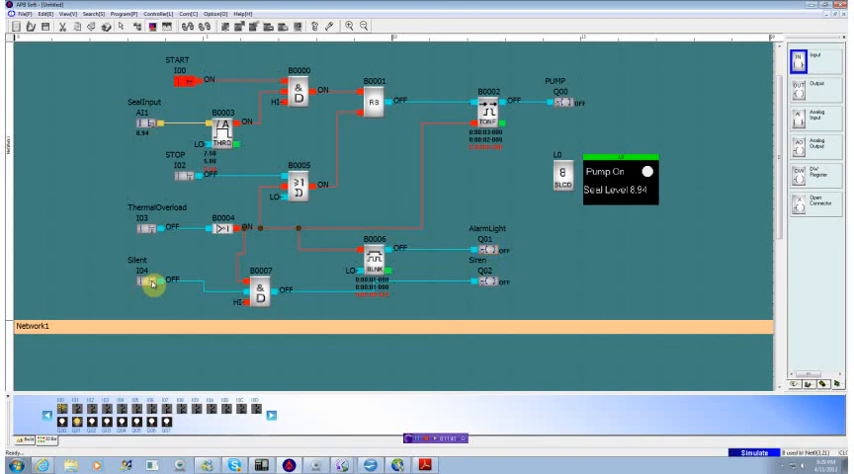
click(147, 285)
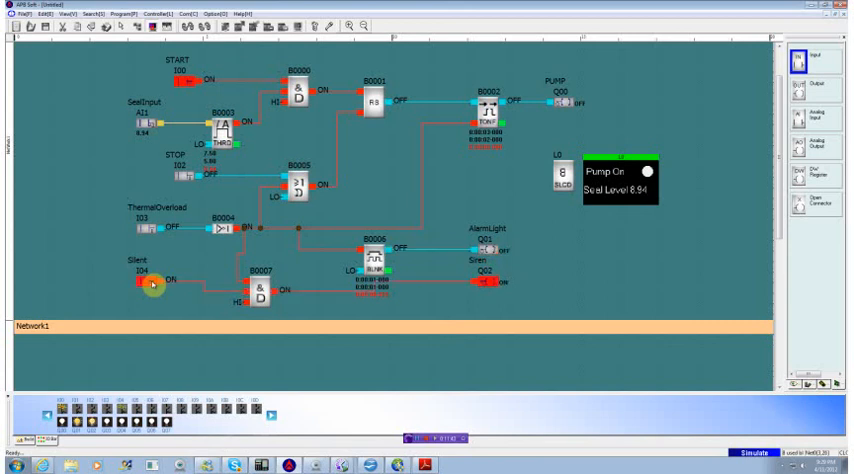